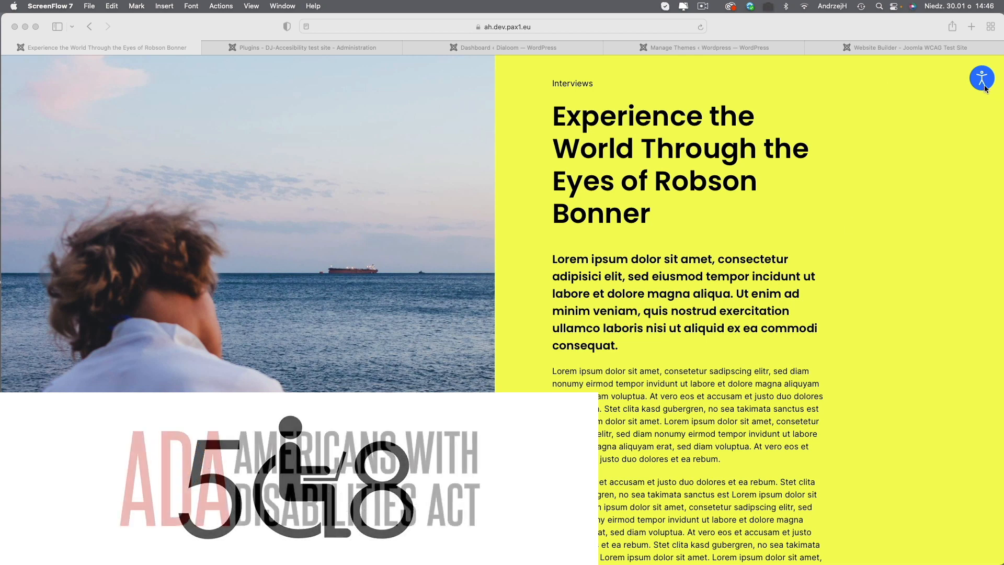
# Open the accessibility panel, preview monochrome on and off, then enable the screen reader.
pyautogui.click(982, 78)
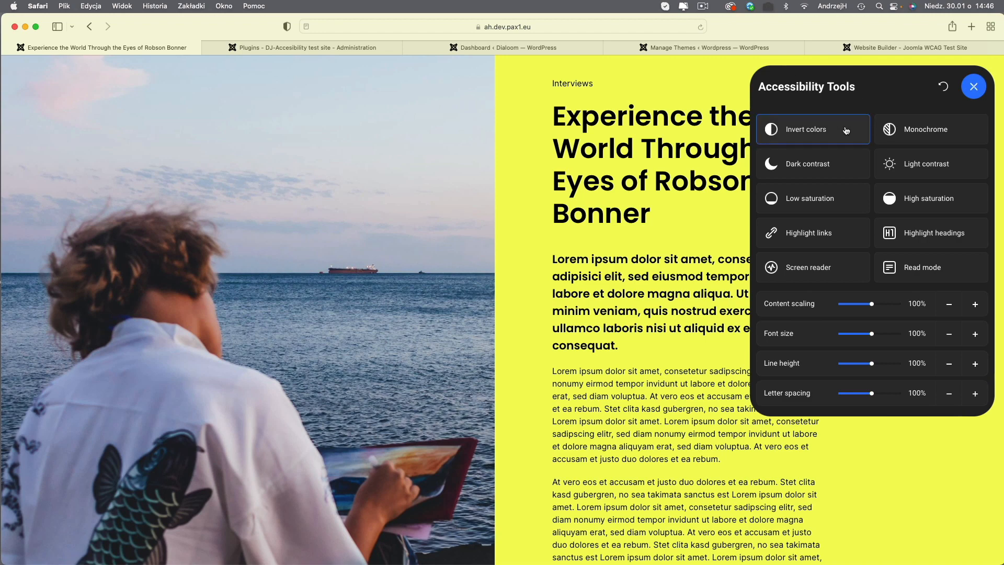
pyautogui.click(812, 129)
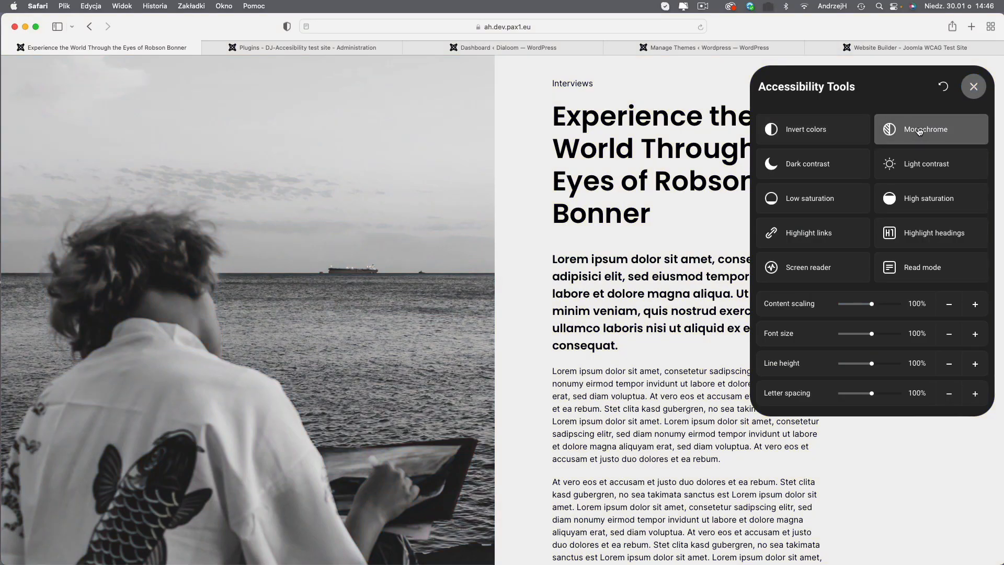
pyautogui.click(925, 129)
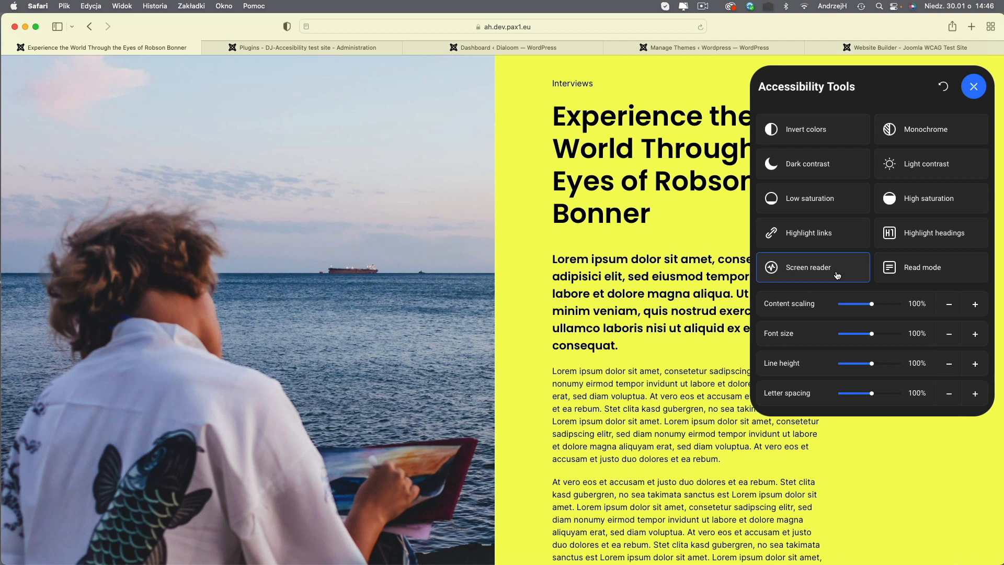
pyautogui.click(812, 267)
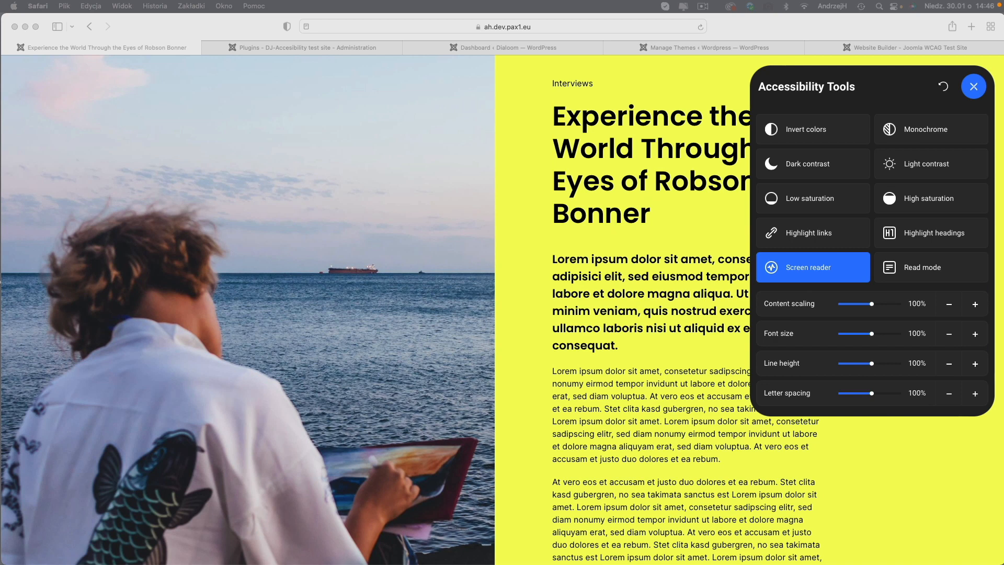
pyautogui.moveTo(945, 91)
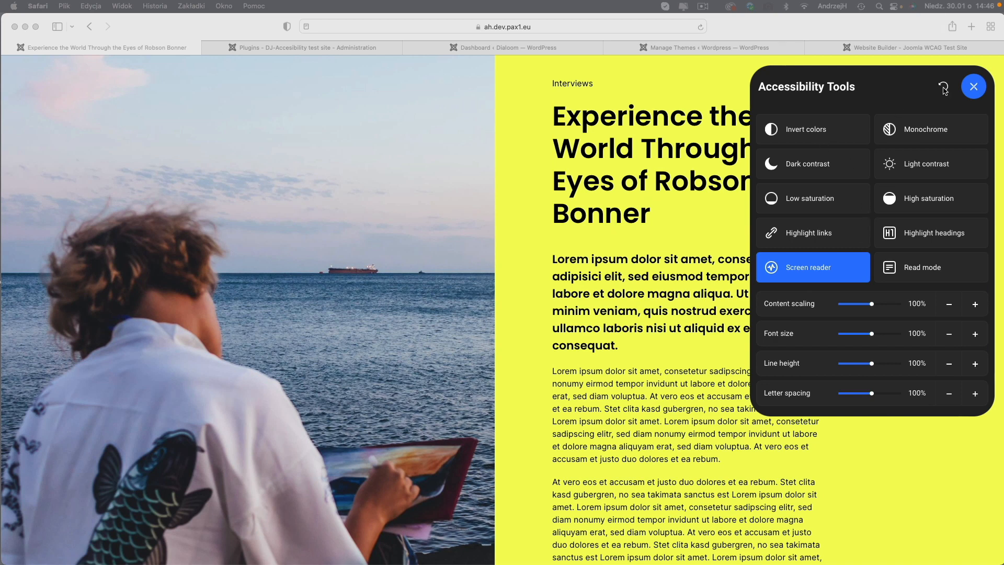
# Preview the page with low saturation, highlighted headings and read mode.
pyautogui.click(809, 198)
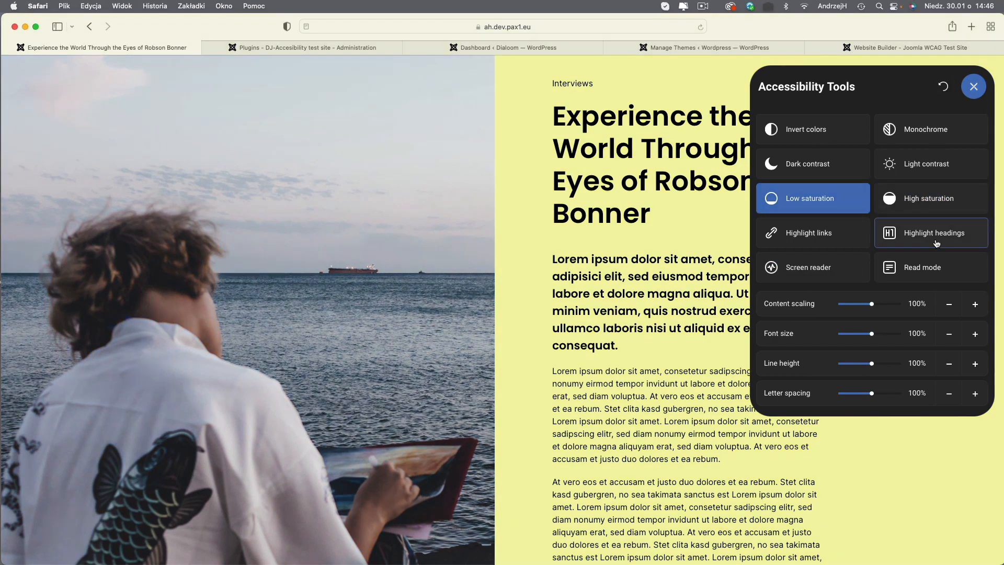
pyautogui.click(930, 267)
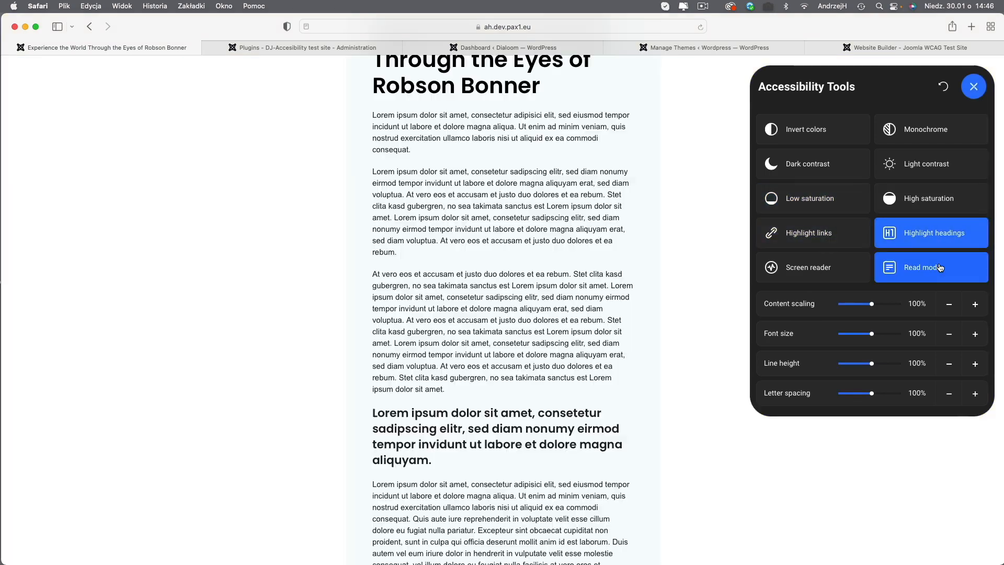
pyautogui.click(930, 267)
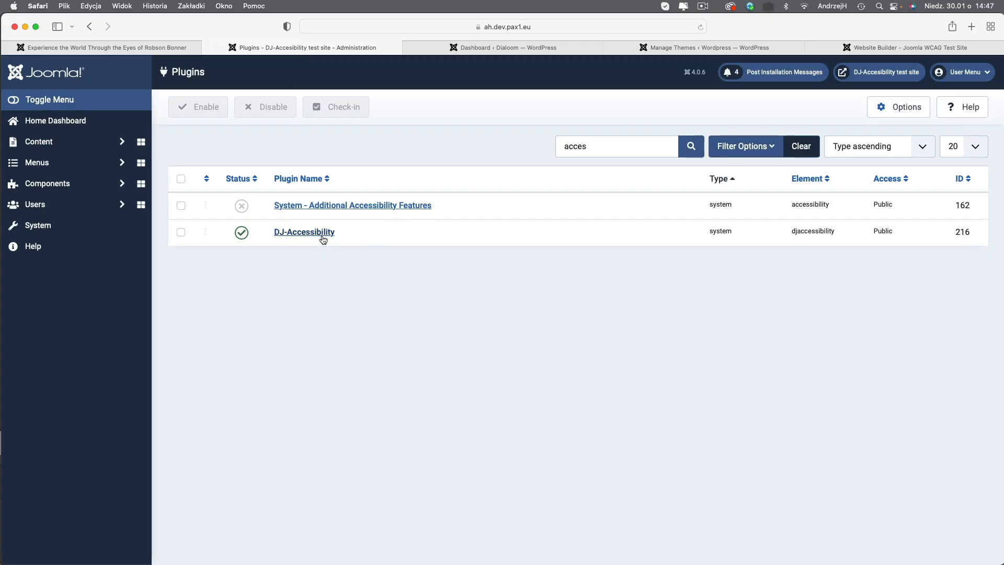
# Open the DJ-Accessibility plugin settings in Joomla, then go to the WordPress dashboard.
pyautogui.click(304, 232)
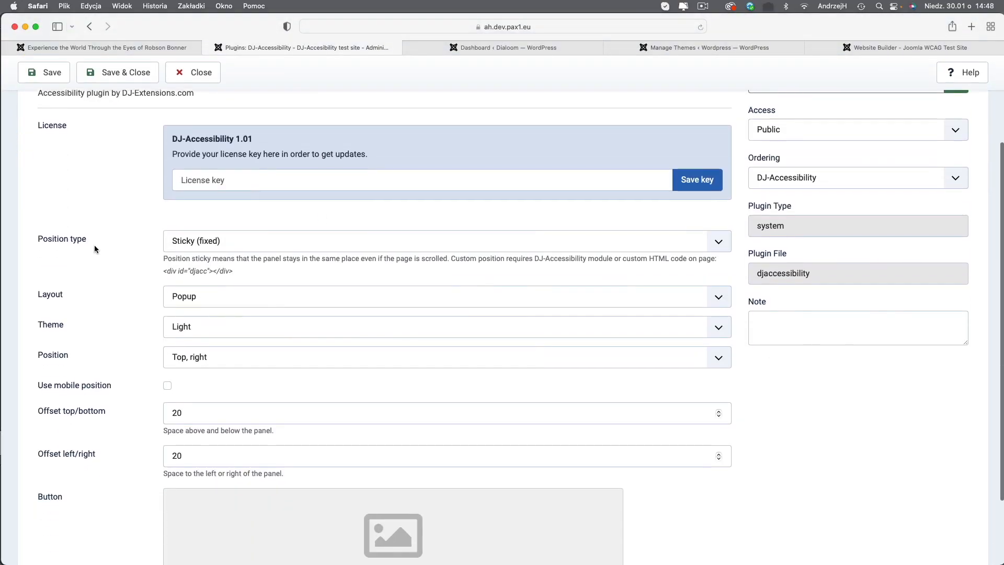
pyautogui.click(504, 47)
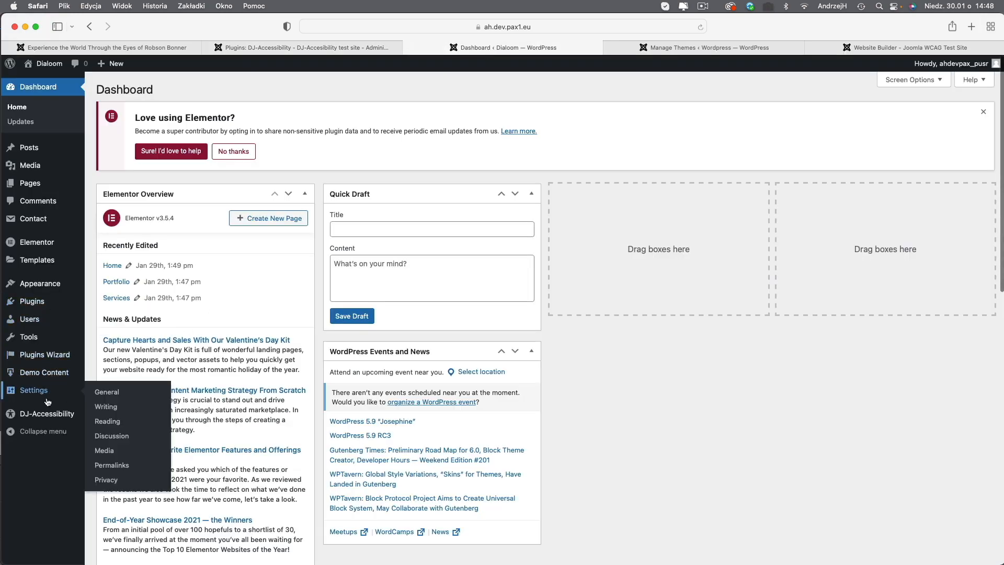
# View DJ-Accessibility settings in WordPress, then go to the other site's Themes page.
pyautogui.click(46, 413)
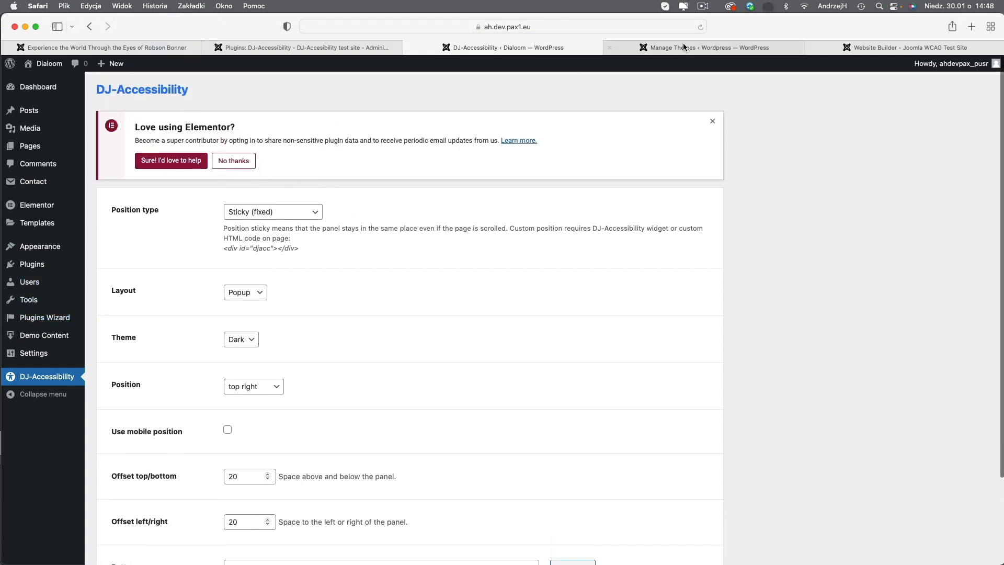
pyautogui.click(703, 48)
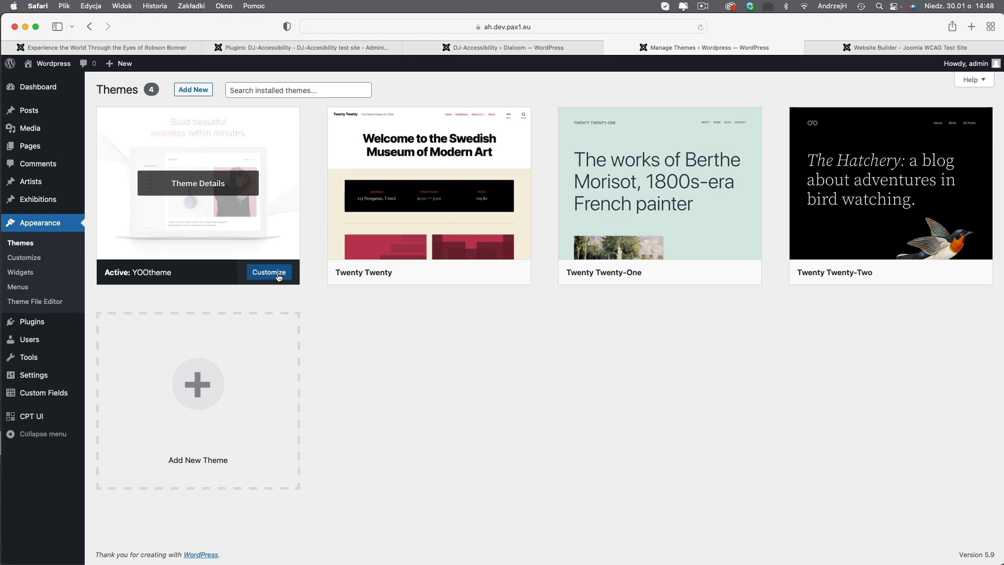
# Customize the YOOtheme theme and bring up its Accessibility section.
pyautogui.click(268, 271)
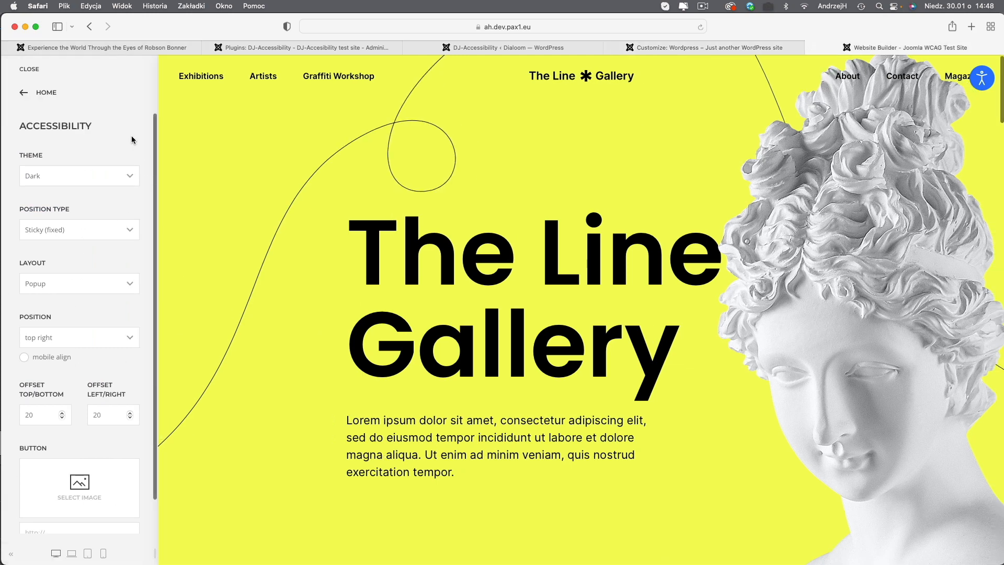
pyautogui.click(38, 92)
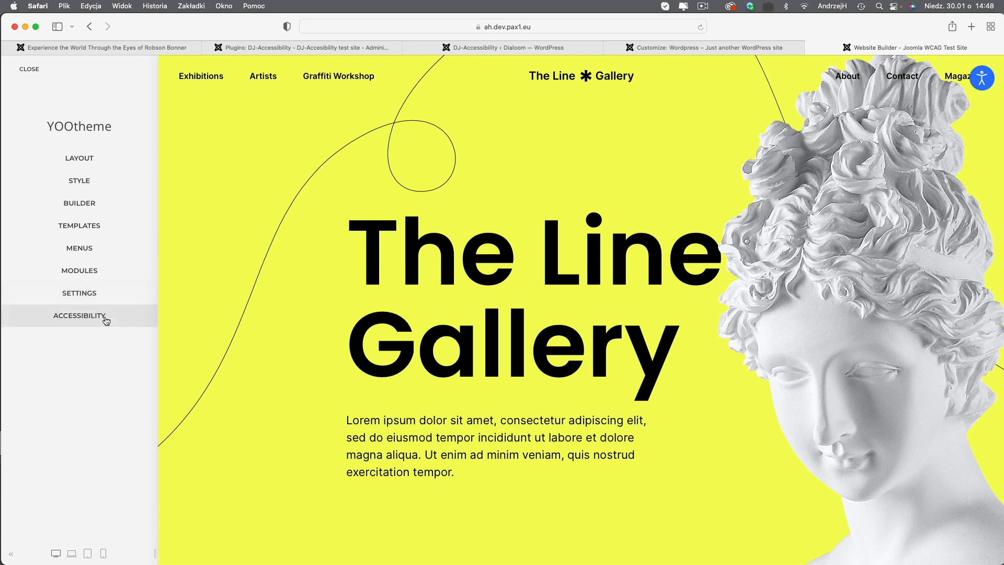
pyautogui.moveTo(105, 323)
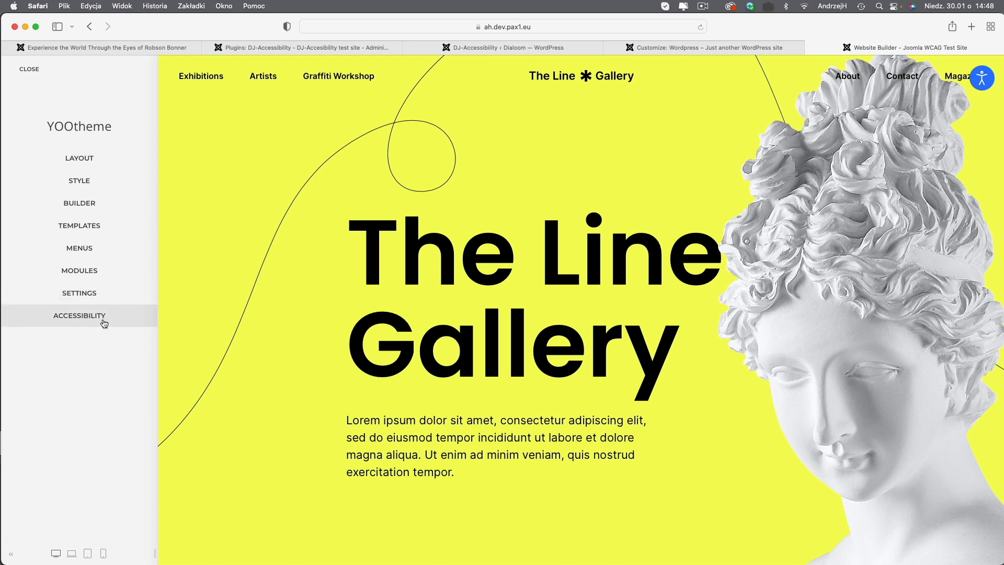
pyautogui.click(79, 315)
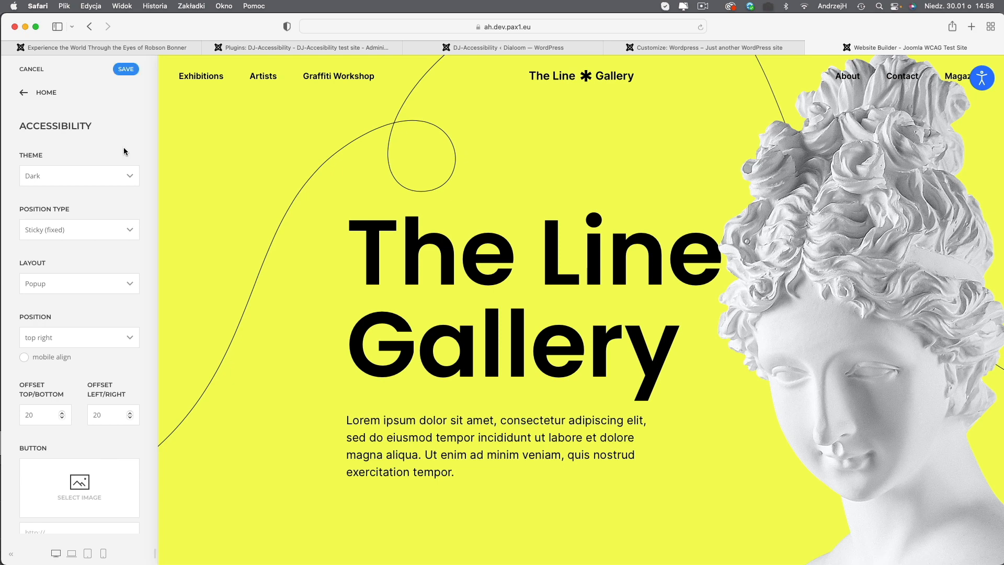
pyautogui.moveTo(708, 119)
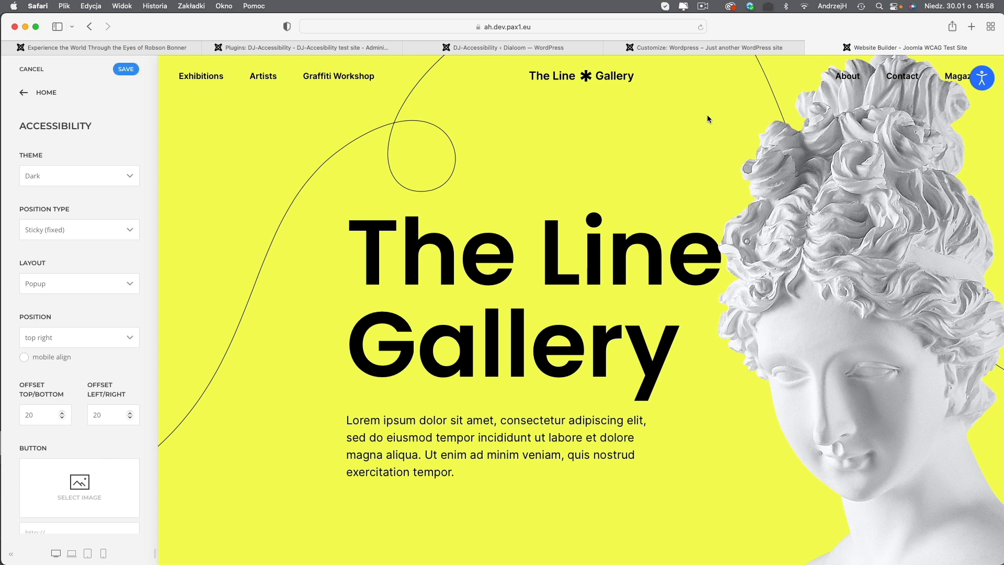
# Switch the accessibility panel theme to Light and preview it.
pyautogui.click(79, 176)
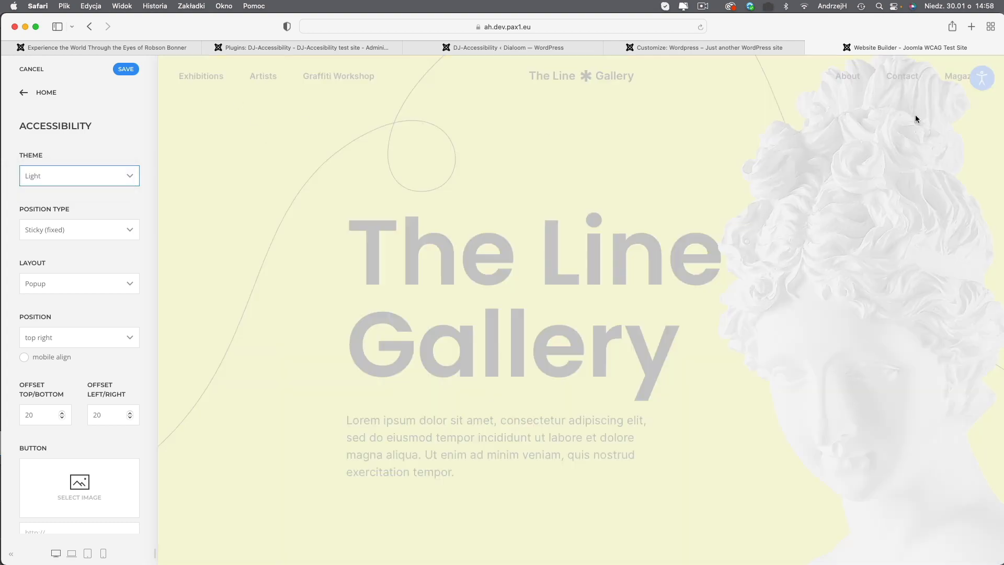
pyautogui.click(982, 77)
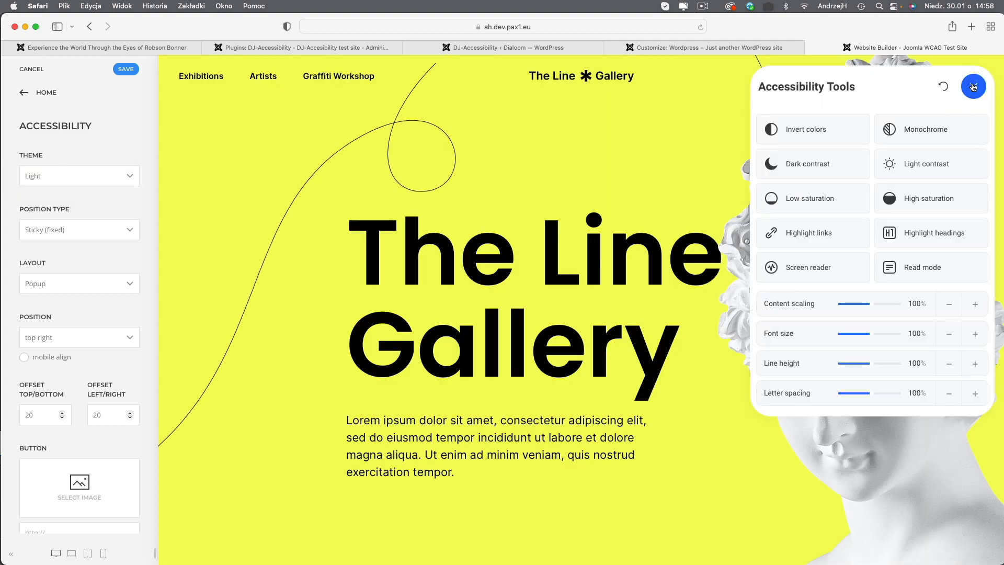
pyautogui.click(973, 86)
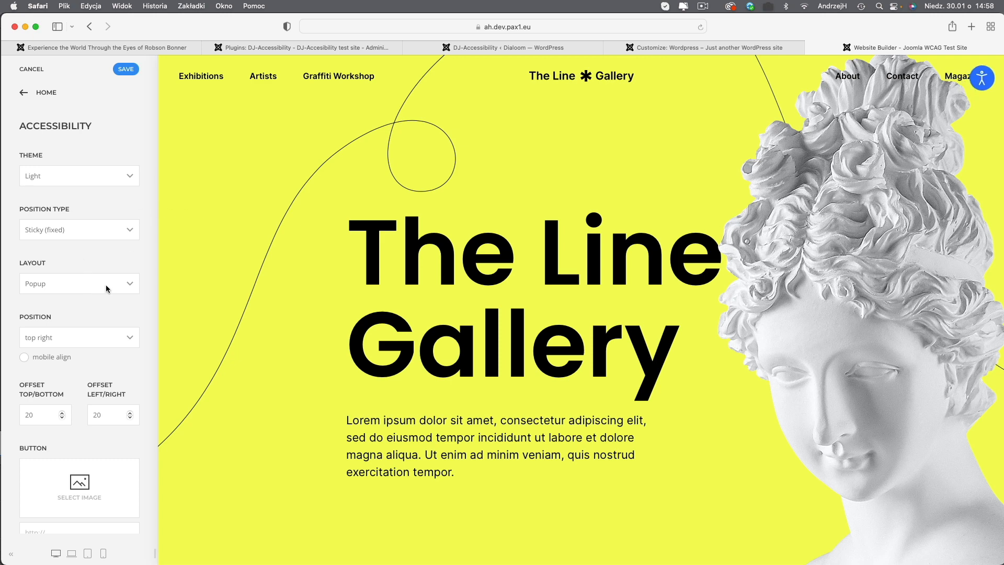
# Place the accessibility button at the bottom left of the page.
pyautogui.click(79, 337)
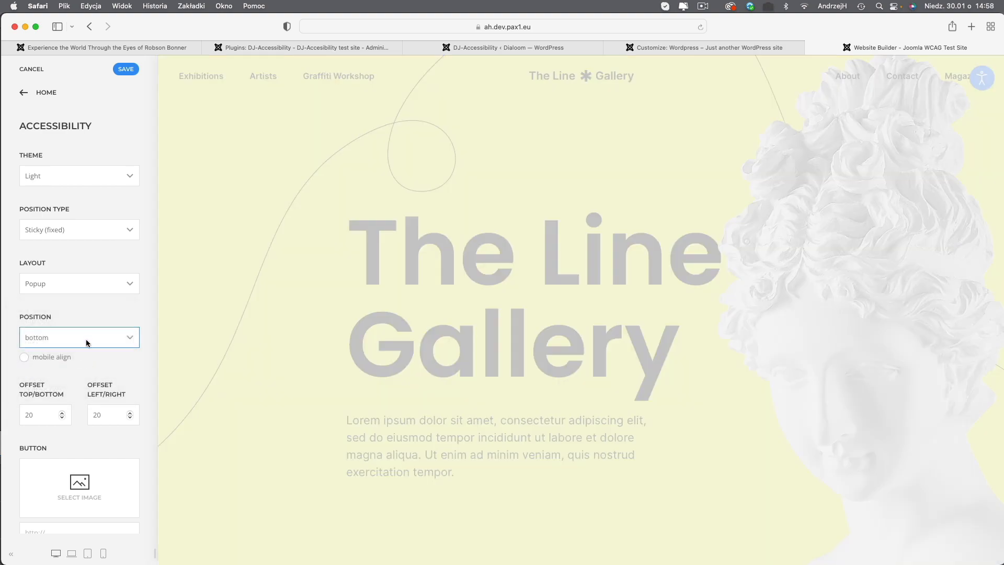
pyautogui.click(79, 338)
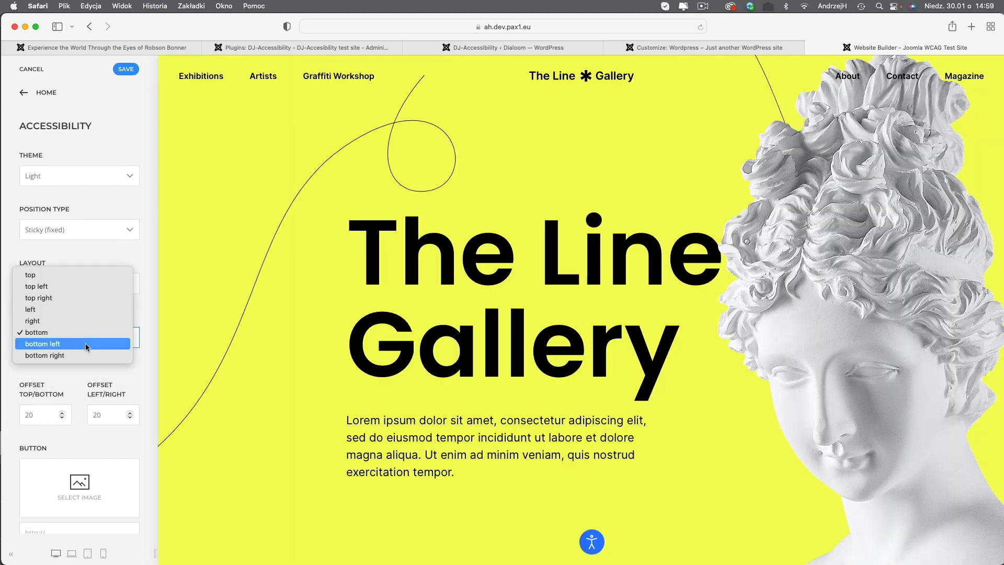
pyautogui.click(43, 344)
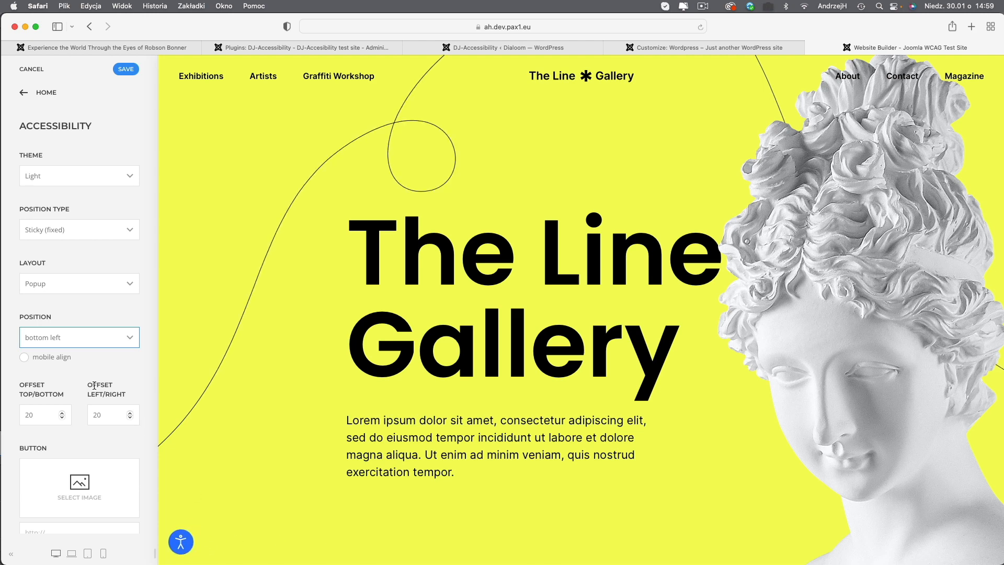
pyautogui.moveTo(189, 525)
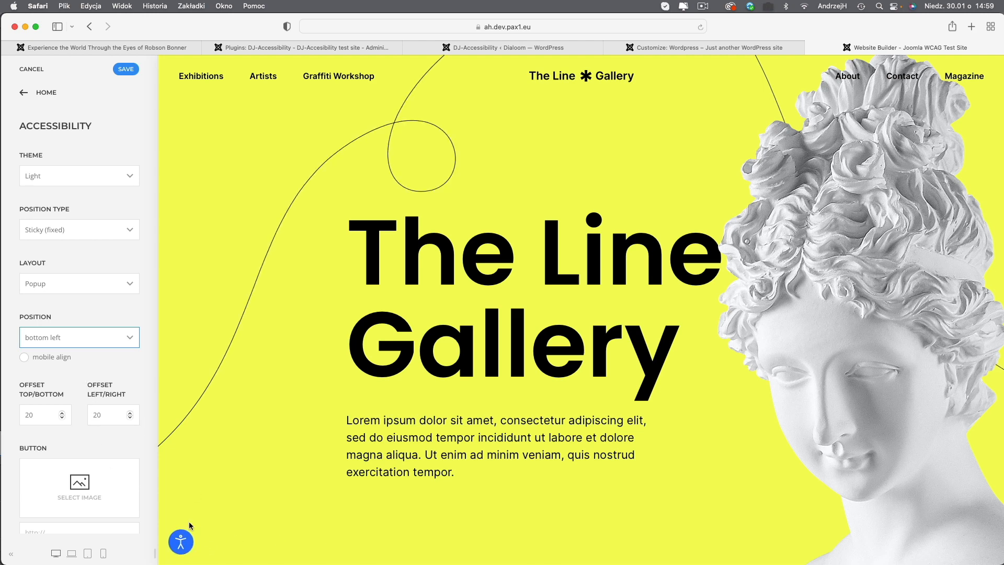
# Set the button's top/bottom offset to 120; peek at the icon image library without choosing one.
pyautogui.click(38, 414)
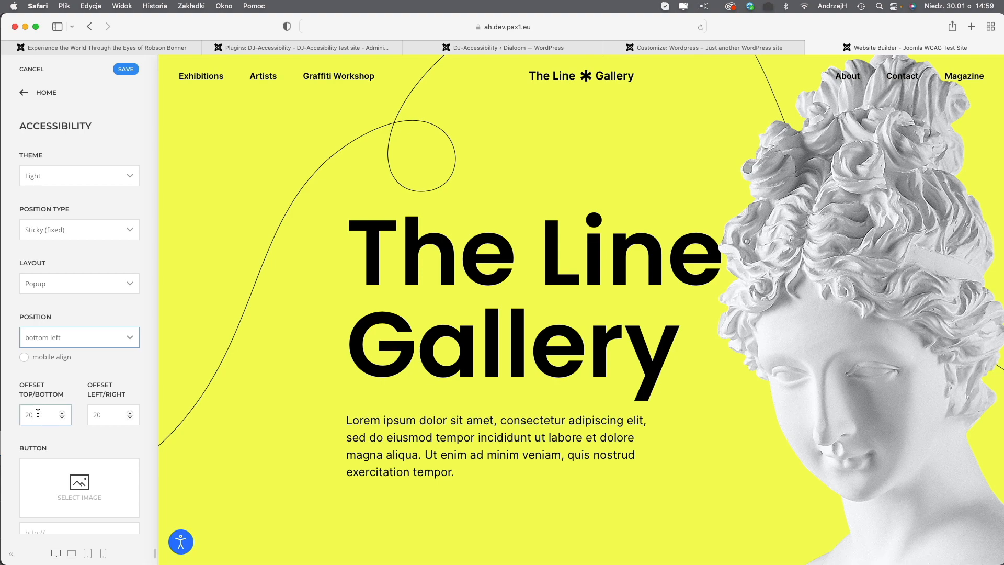
pyautogui.write('120')
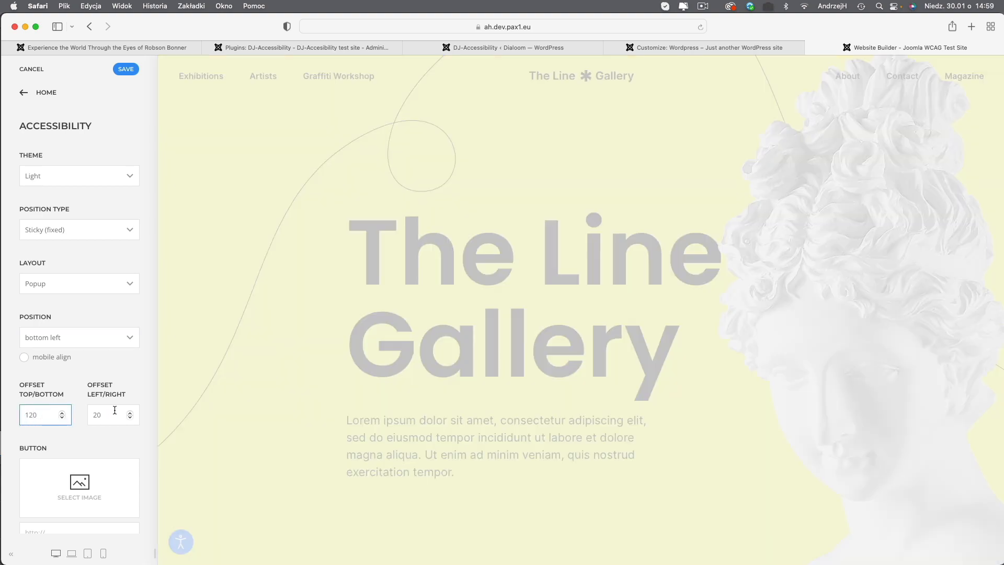
pyautogui.click(79, 488)
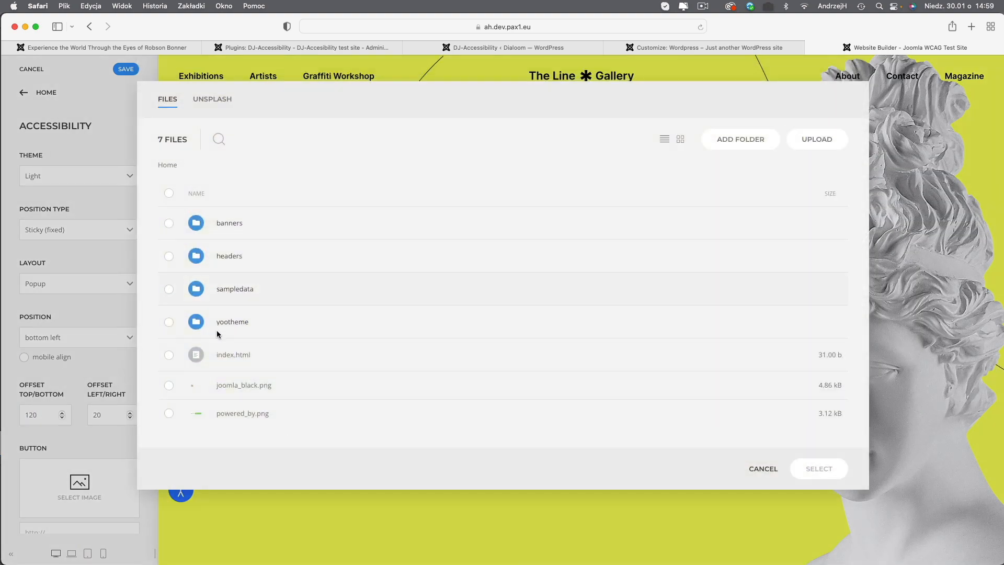
pyautogui.click(762, 468)
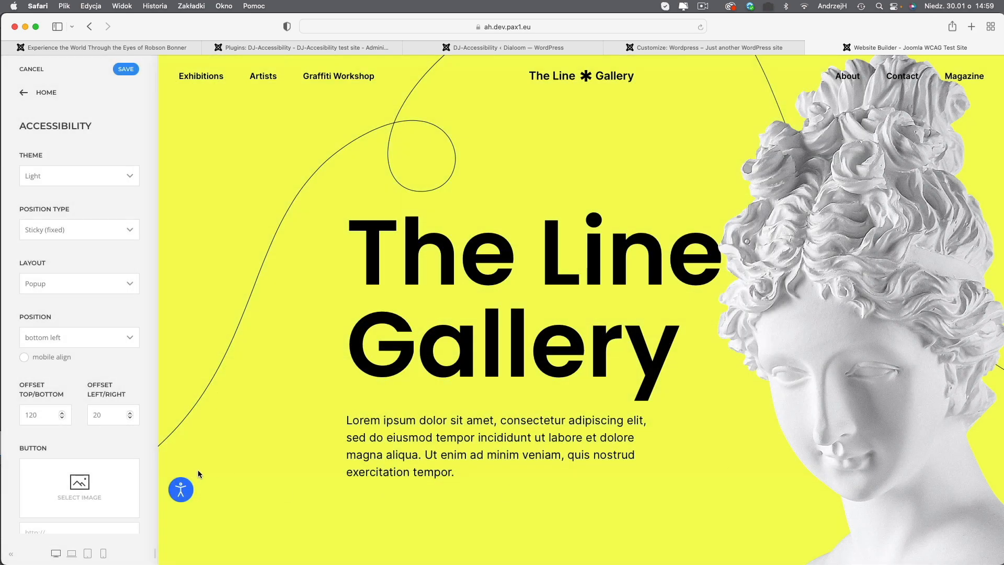
pyautogui.scroll(-3)
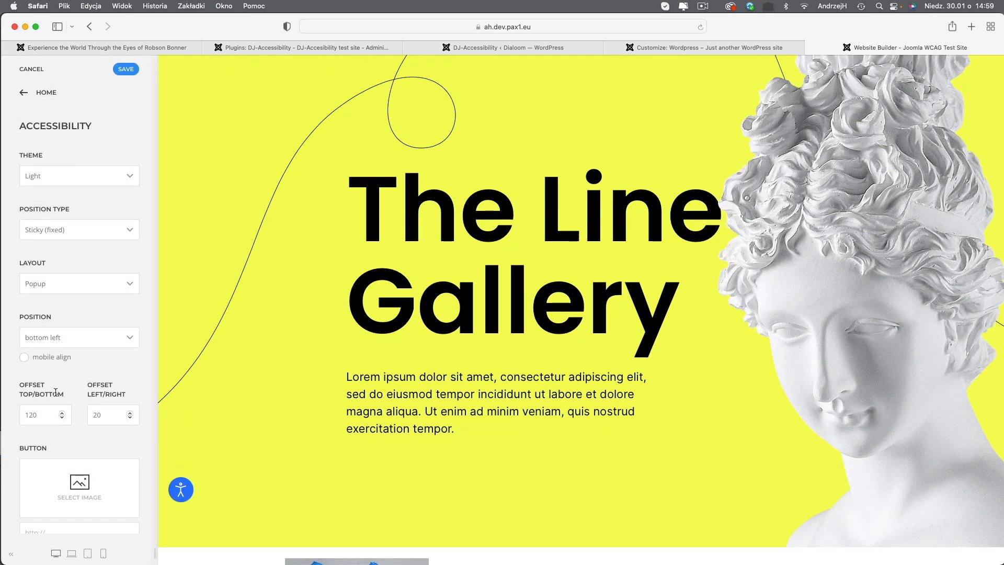
pyautogui.moveTo(94, 295)
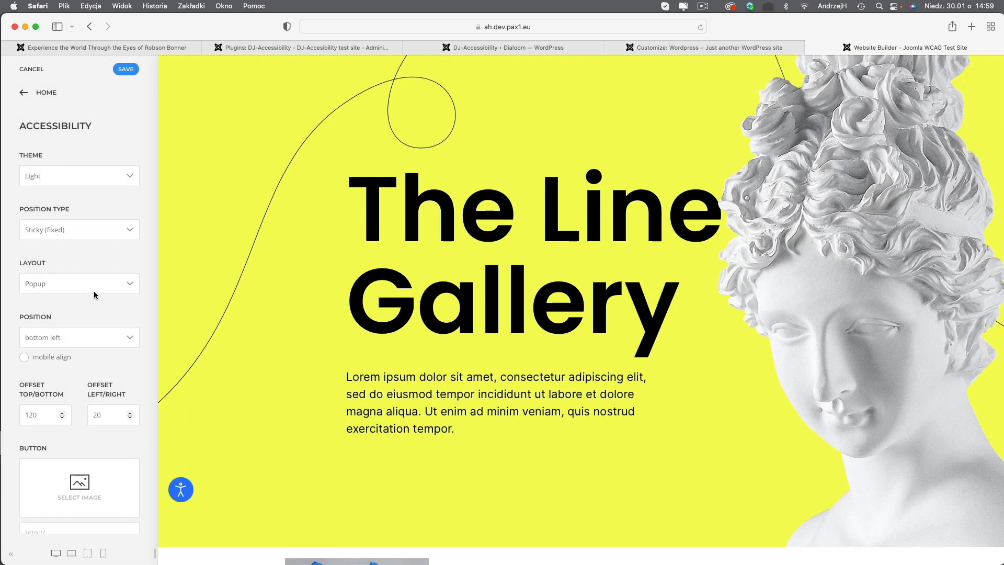
# Make the panel a Toolbar layout docked on the left.
pyautogui.click(78, 283)
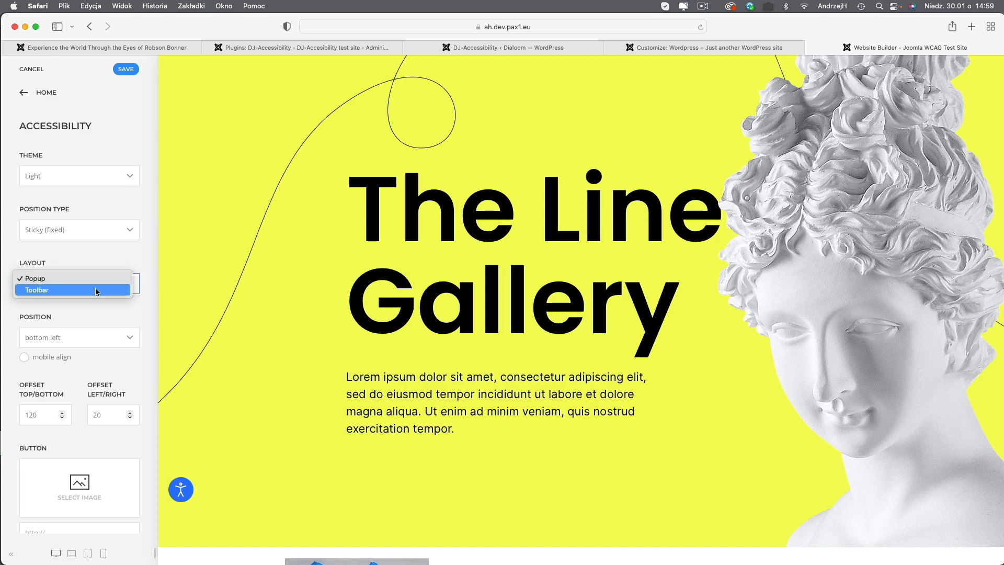
pyautogui.click(37, 290)
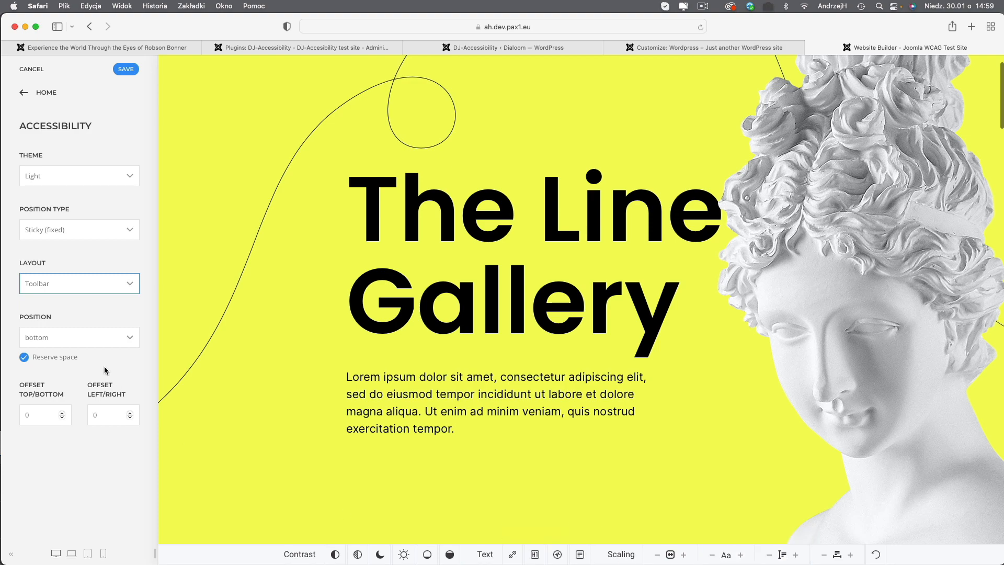
pyautogui.click(79, 337)
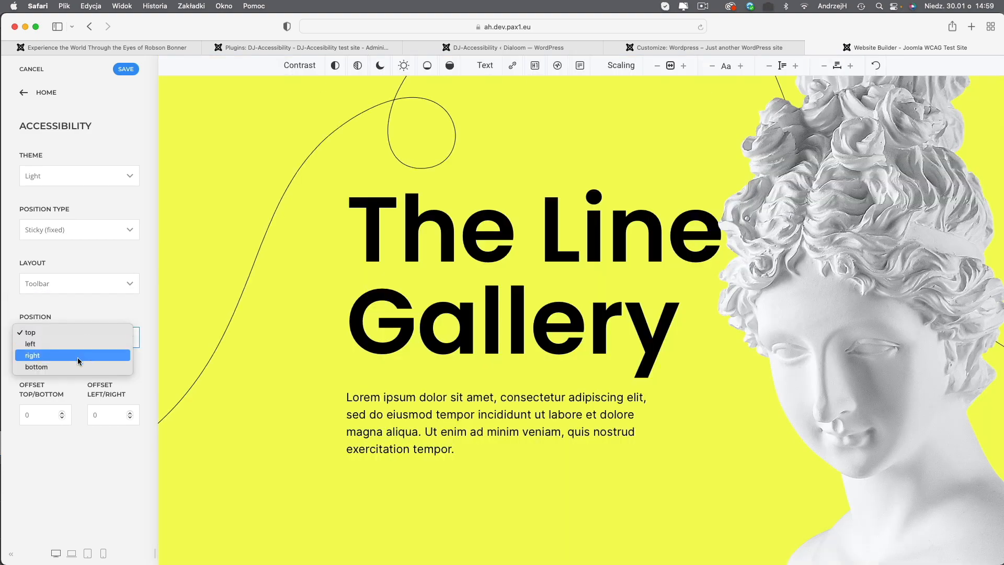
pyautogui.click(30, 345)
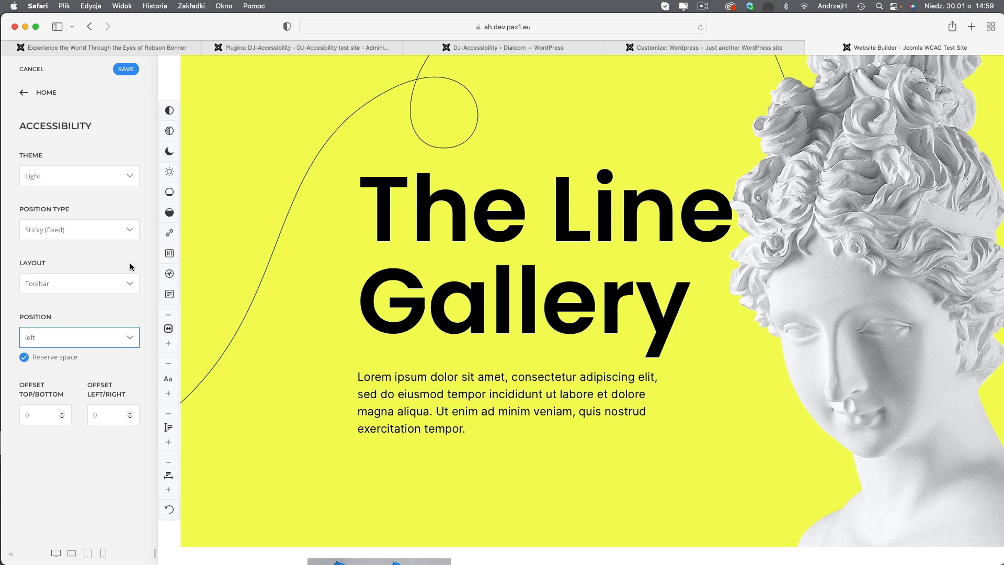
# Keep the Sticky (fixed) position type, then go to the live interviews article page.
pyautogui.click(79, 229)
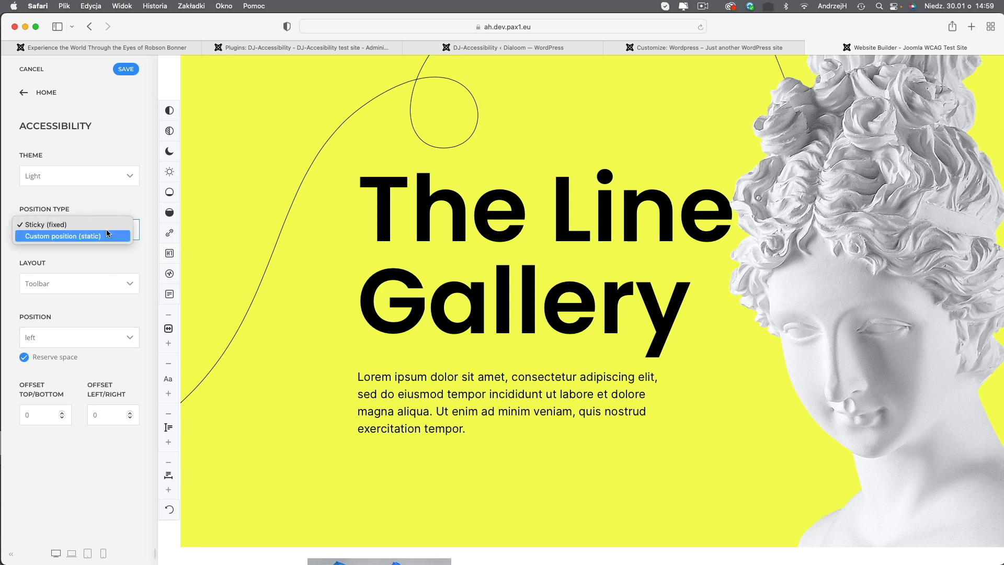
pyautogui.moveTo(118, 262)
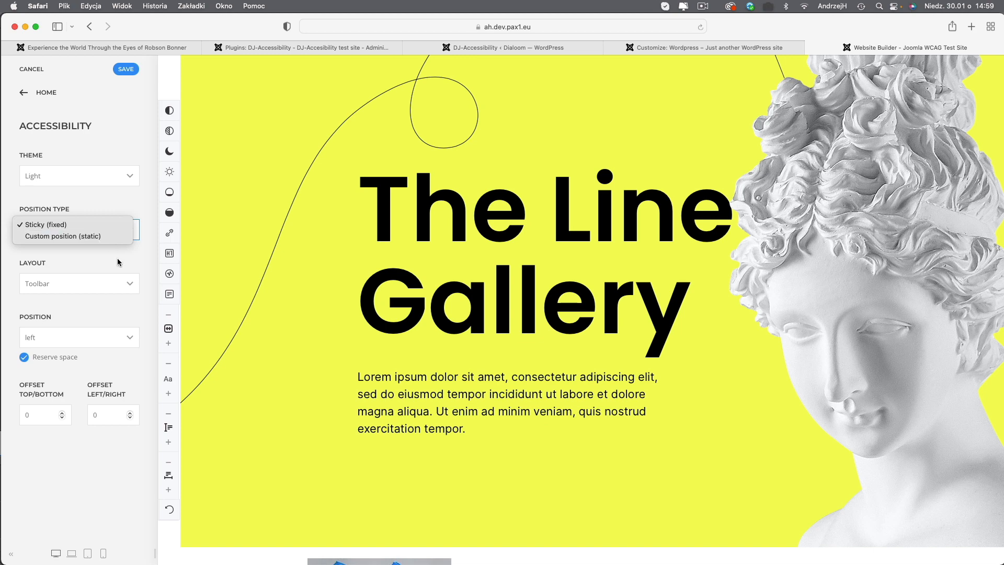
pyautogui.click(44, 224)
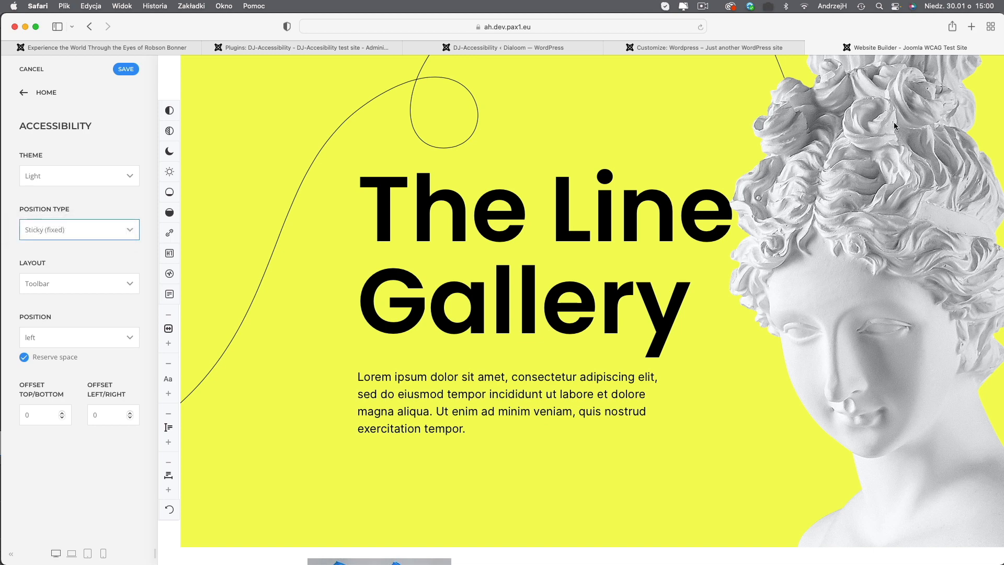
pyautogui.click(106, 47)
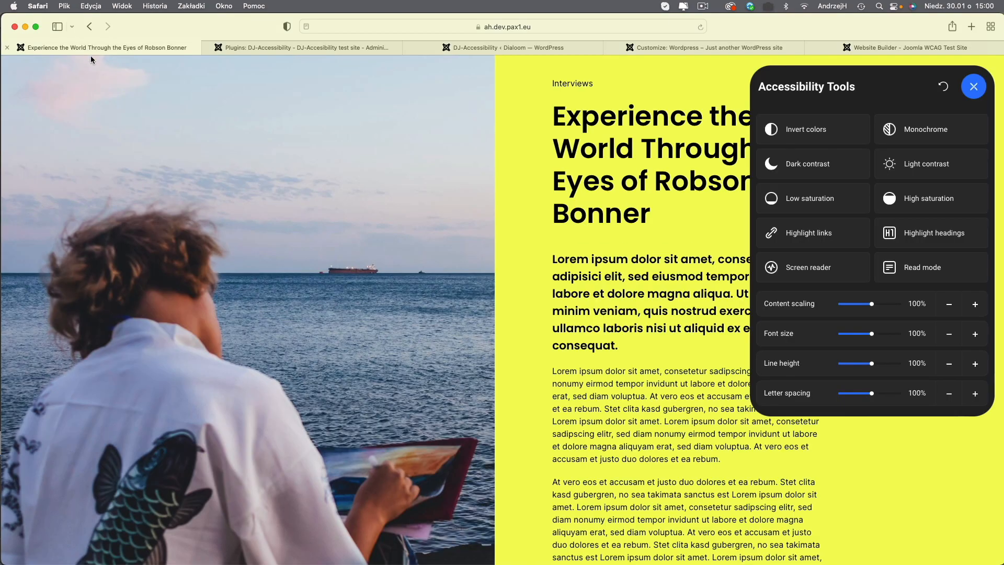